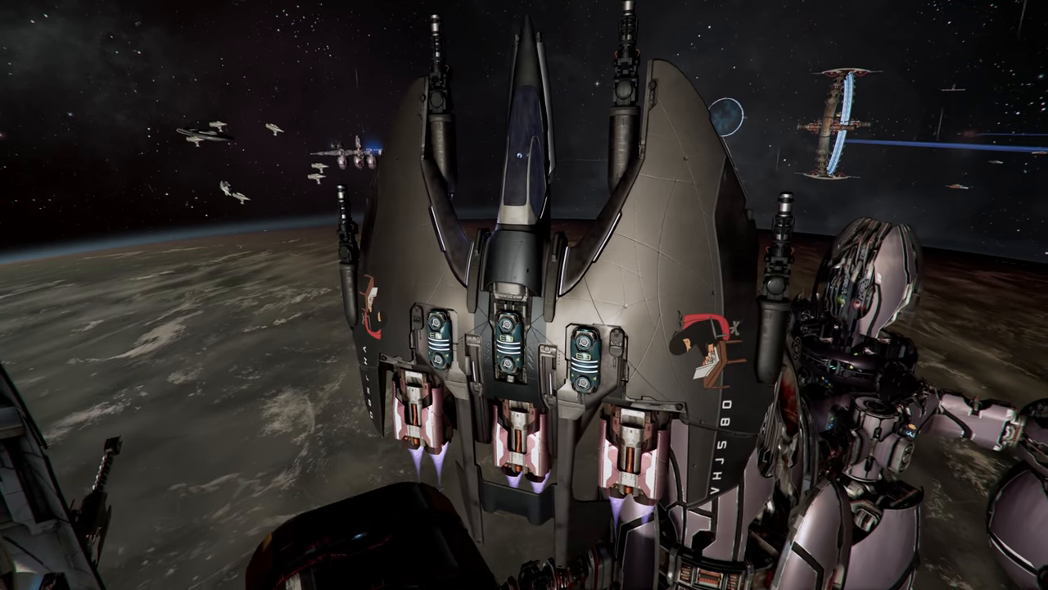
pyautogui.moveTo(524, 294)
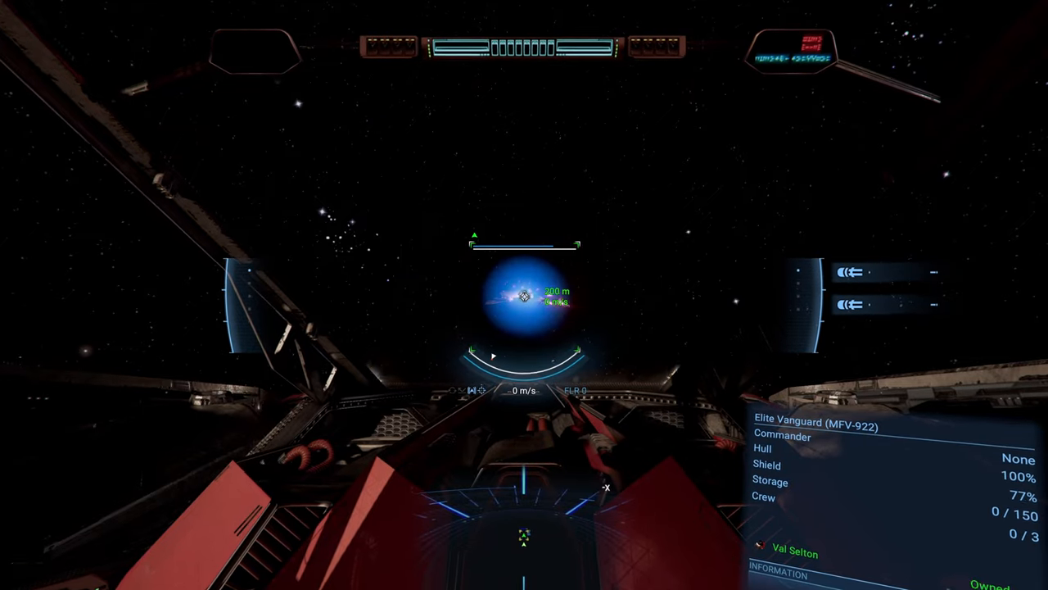
# Fire the ship's weapons from the cockpit at the target dead ahead
pyautogui.click(524, 295)
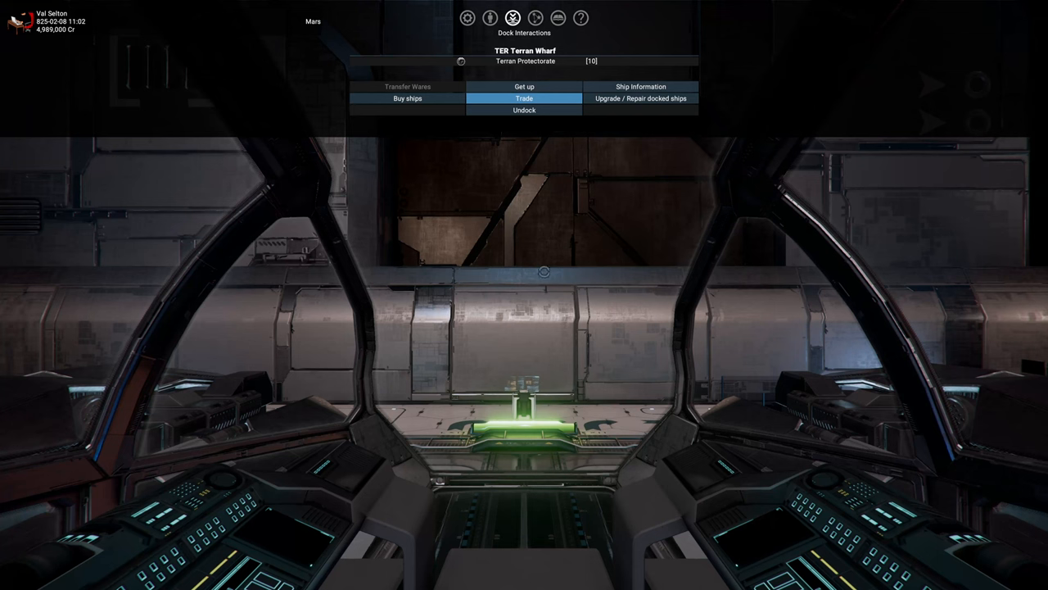
# Select 'Upgrade / Repair docked ships' for the Discoverer Vanguard at the Terran Wharf
pyautogui.click(640, 99)
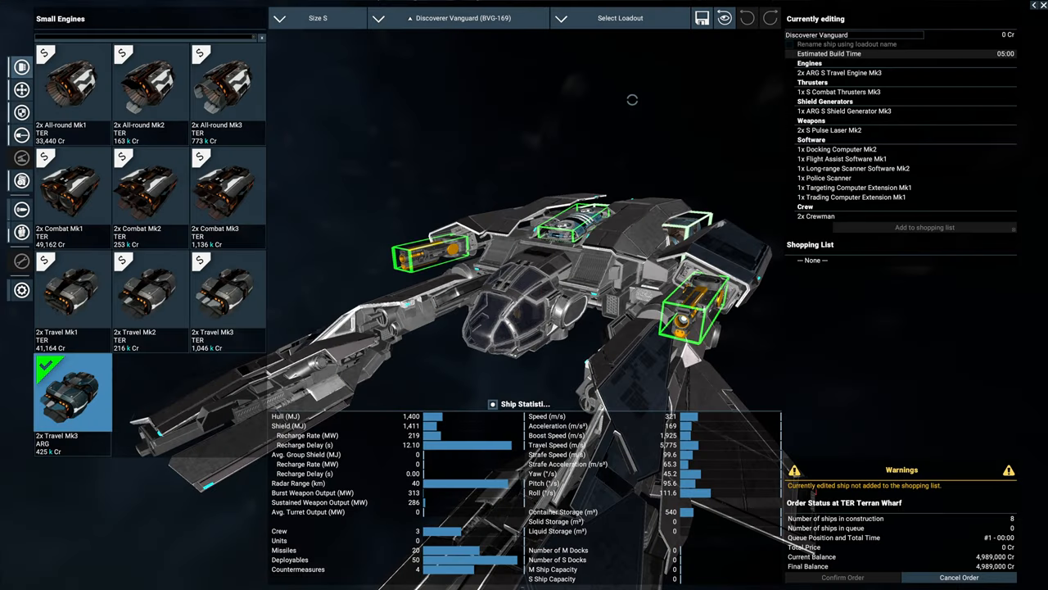